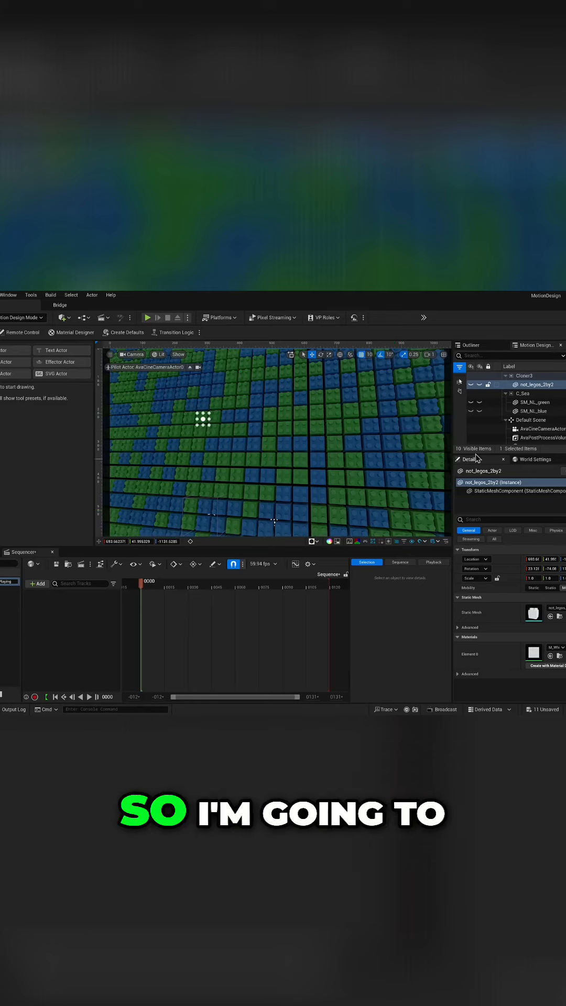
- Select Cloner3 and check its grid Count Z, keeping the depth count at 3
left_click(526, 375)
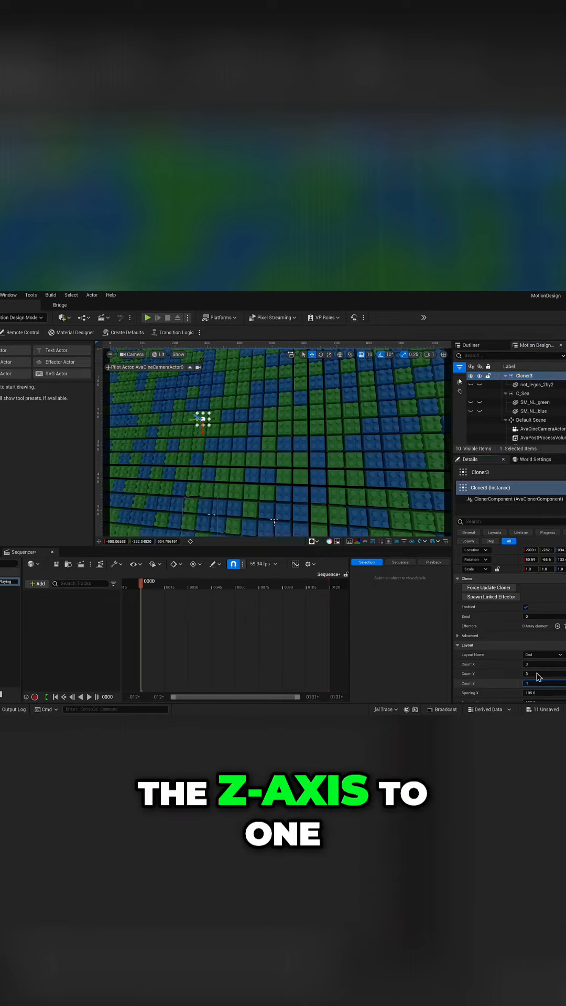
left_click(537, 683)
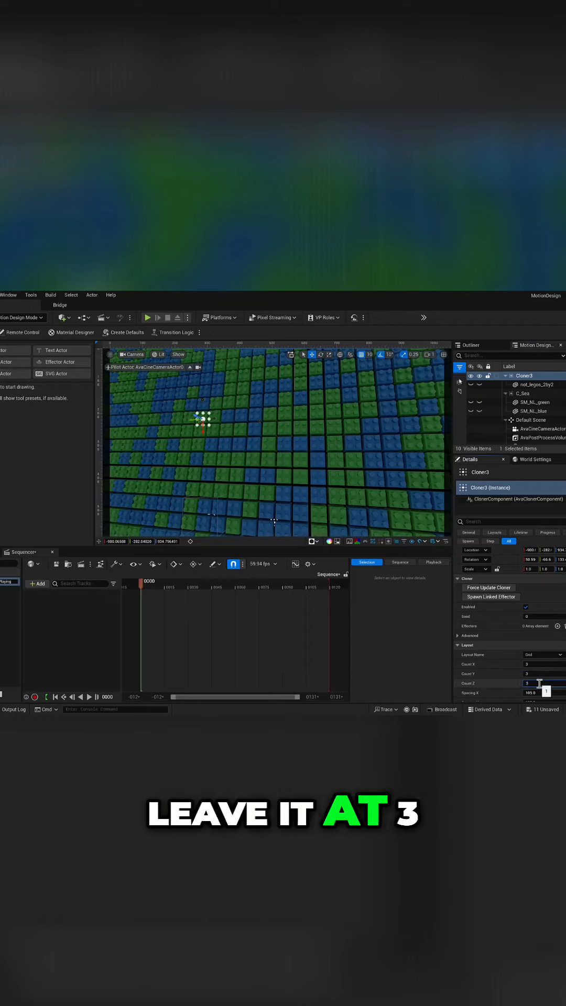
left_click(541, 674)
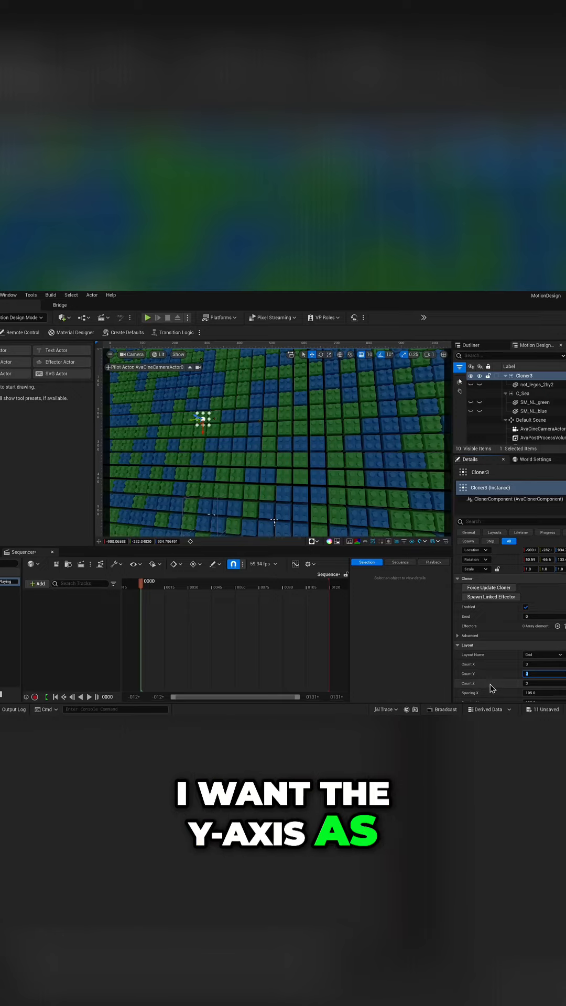
- Set Cloner3's Count Y and Count X both to 25
type("25")
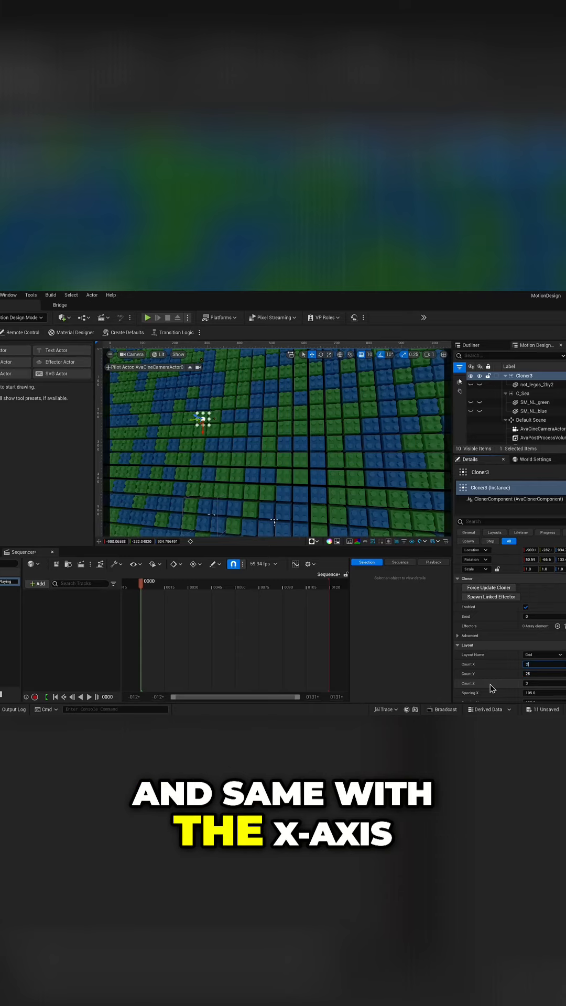
type("25")
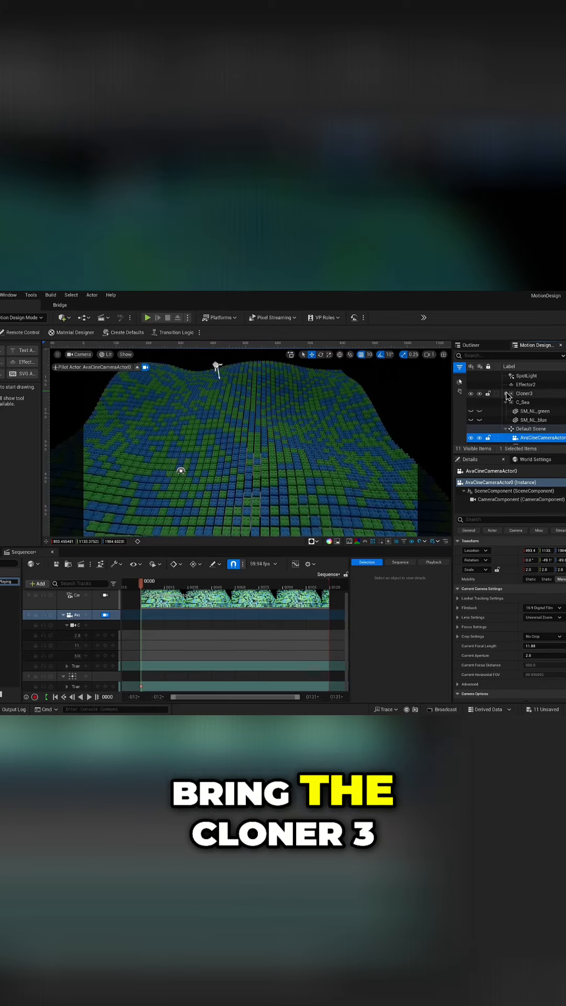
- Move the Sequencer playhead to frame 0096 to preview the rising brick letters
left_click(526, 394)
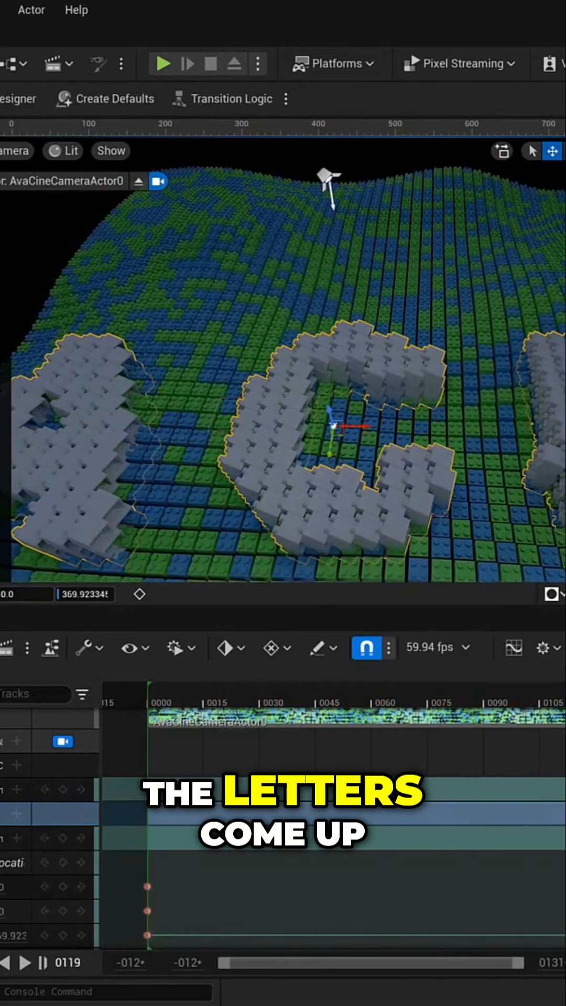
left_click(509, 761)
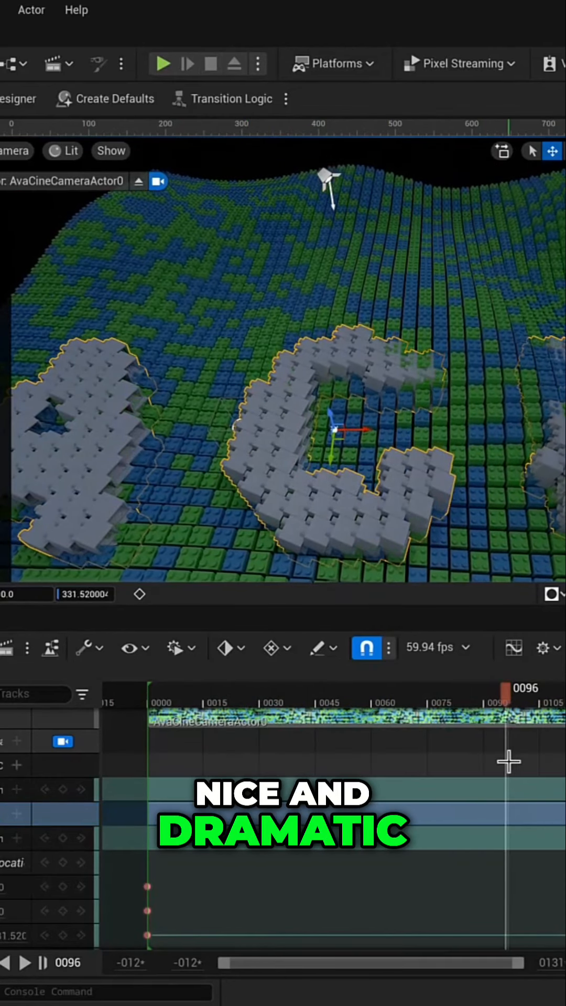